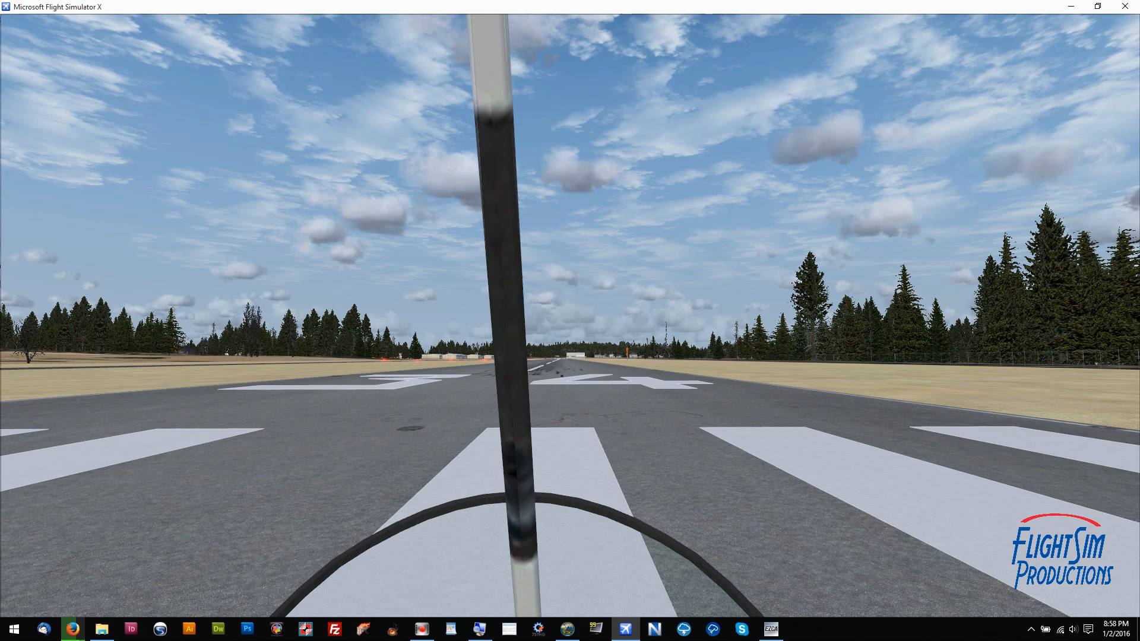
mouse_move(734, 618)
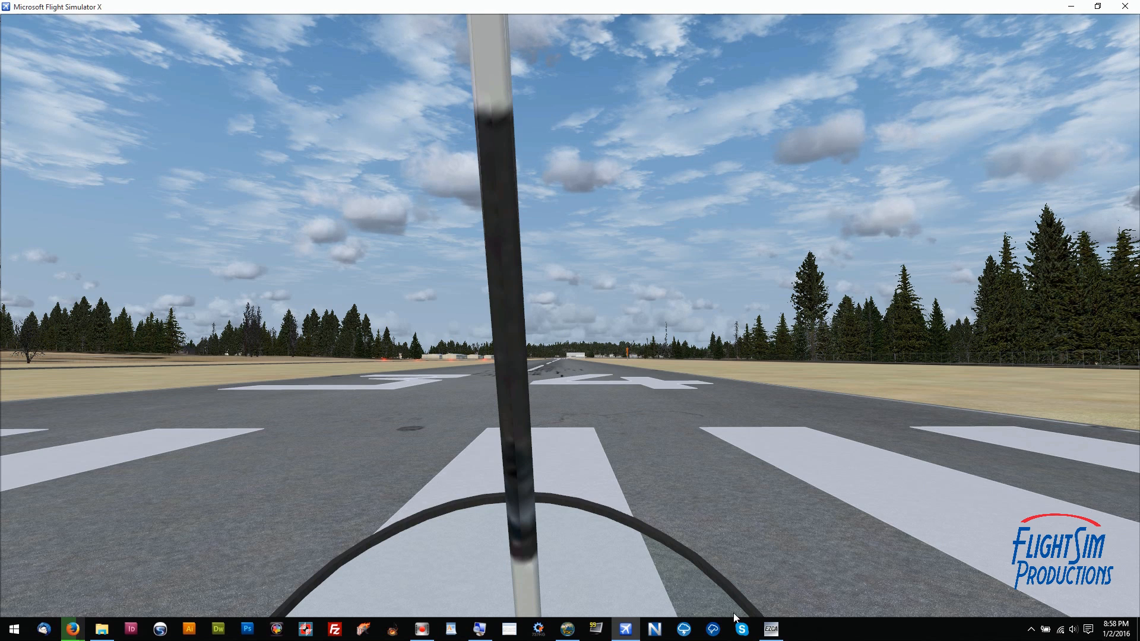
Step: Bring the EZdok camera addon and its joystick configuration to the front over FSX
left_click(768, 629)
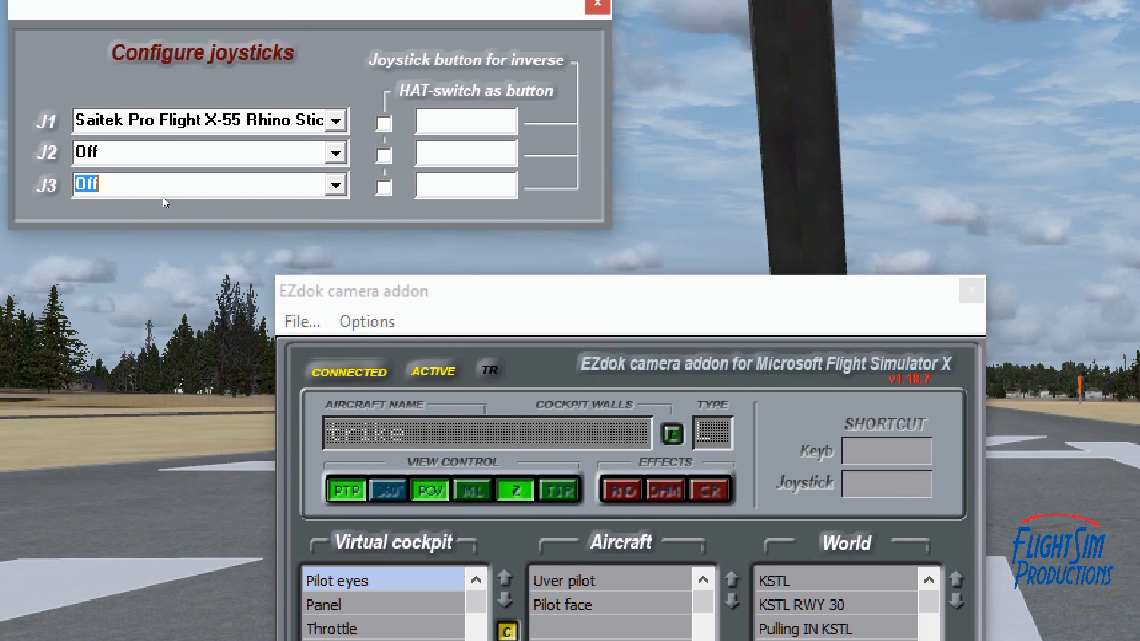
mouse_move(169, 220)
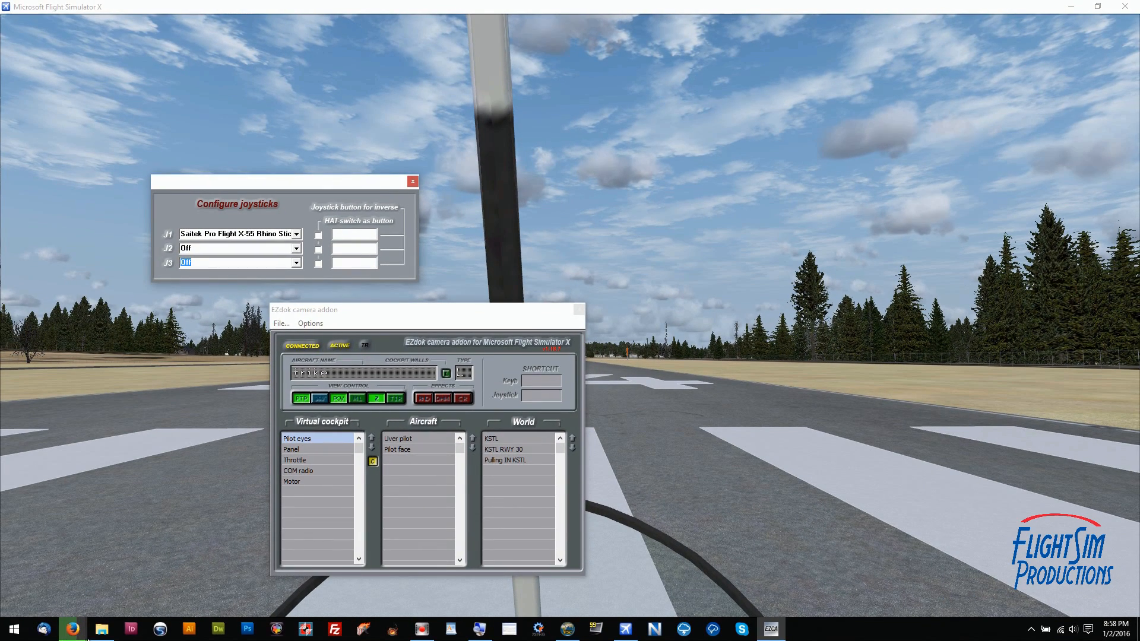
mouse_move(102, 629)
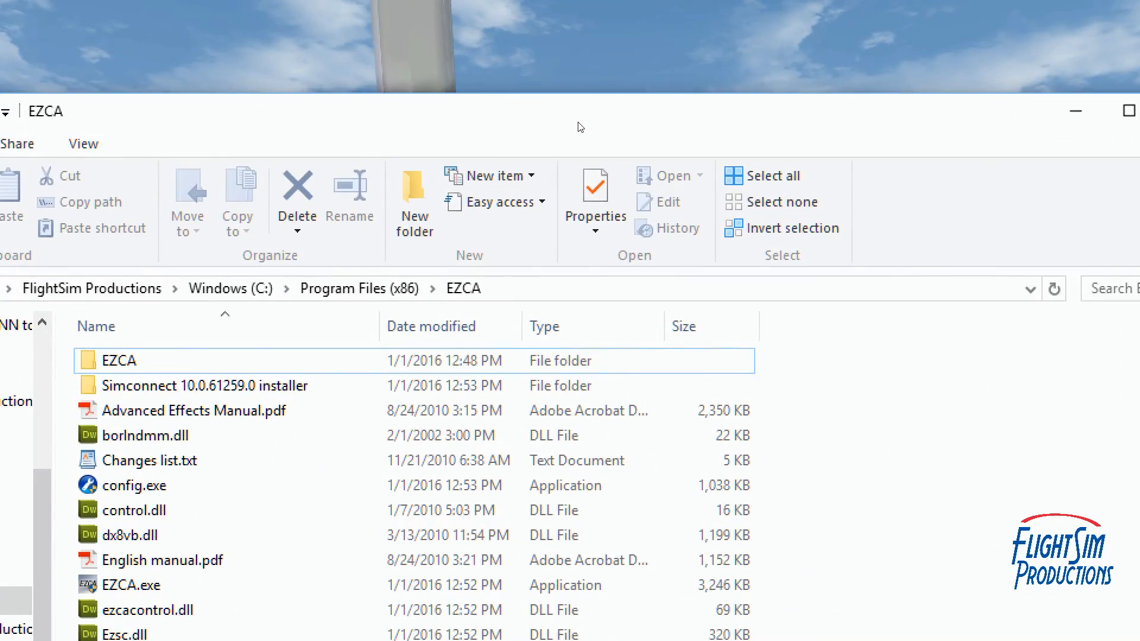
Step: Select the Simconnect 10.0.61259.0 installer folder inside C:\Program Files (x86)\EZCA
left_click(207, 385)
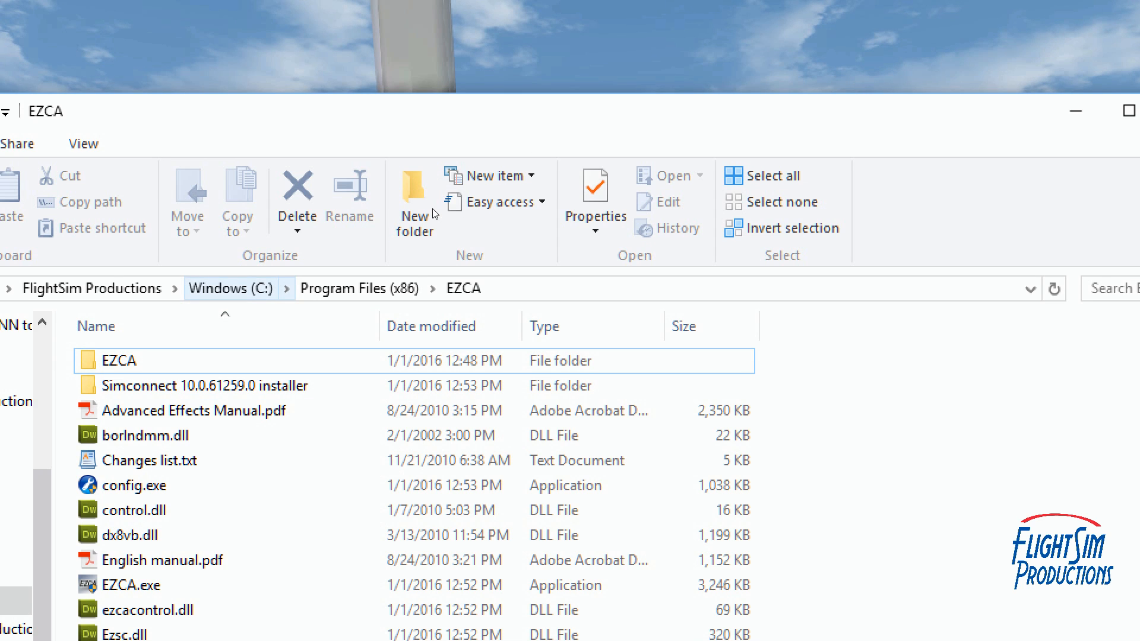
left_click(203, 385)
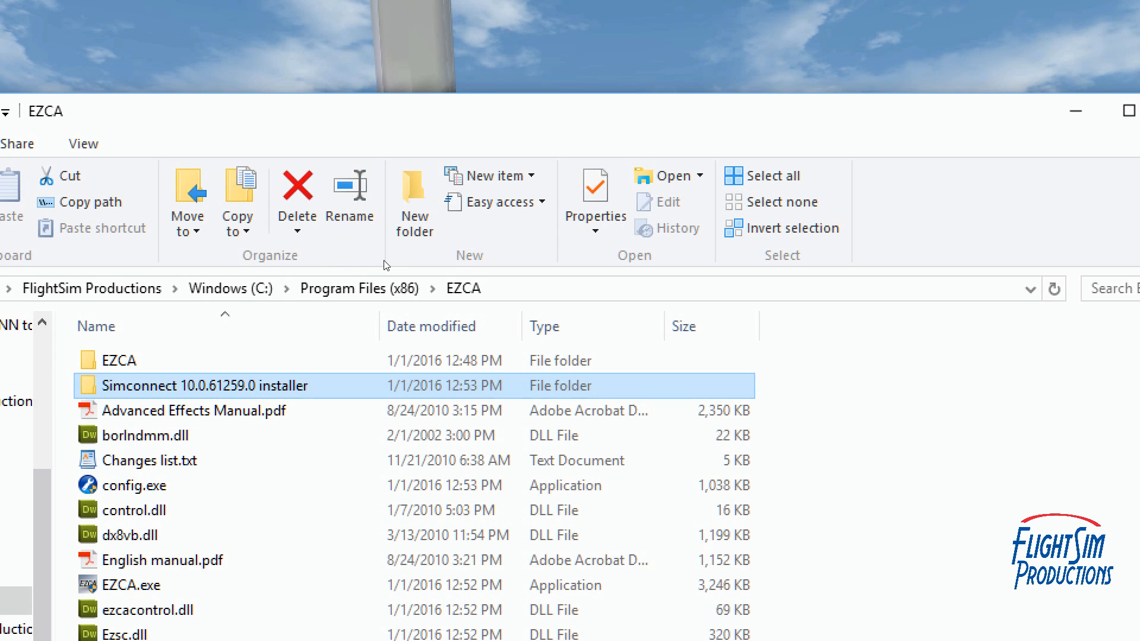
mouse_move(390, 264)
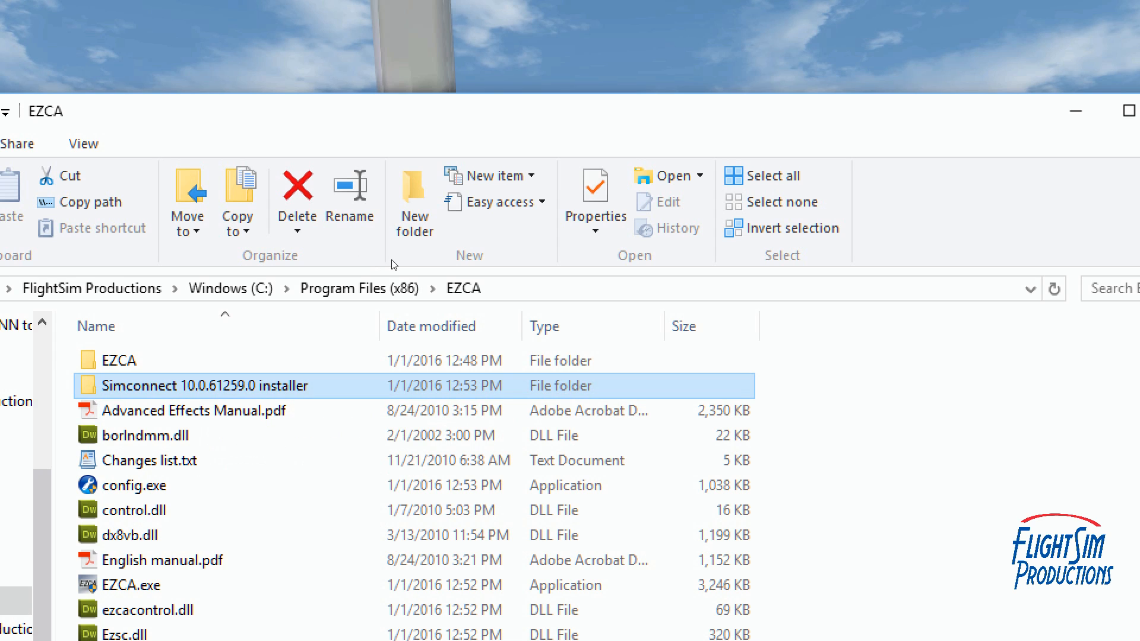
mouse_move(203, 386)
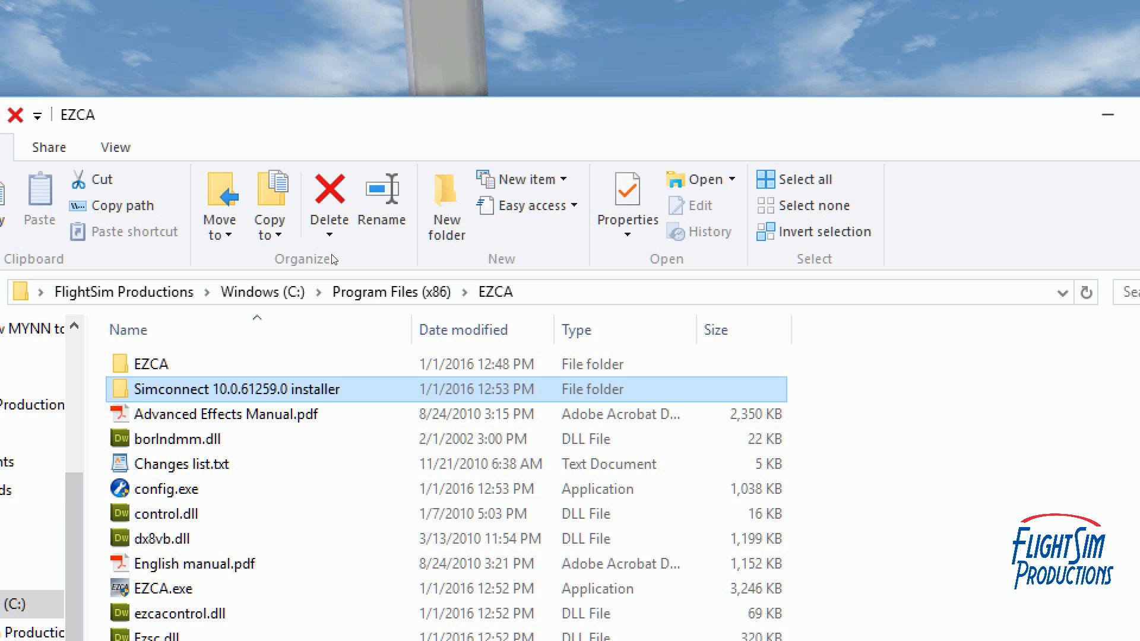
Step: Go into the Simconnect 10.0.61259.0 folder and select SimConnect.msi
double_click(236, 389)
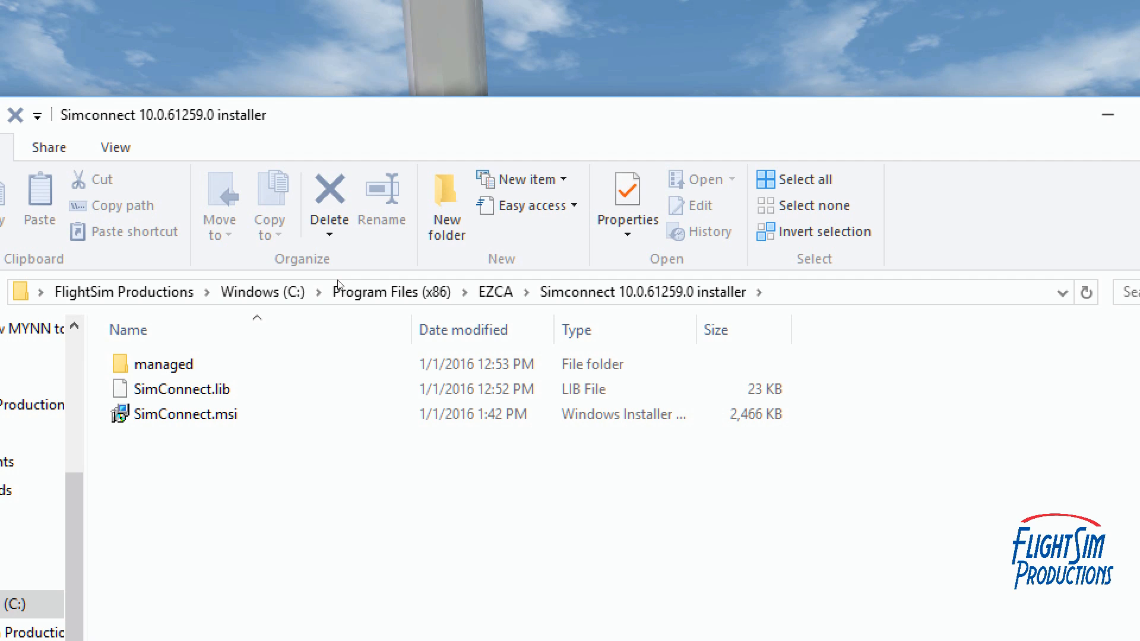
left_click(191, 414)
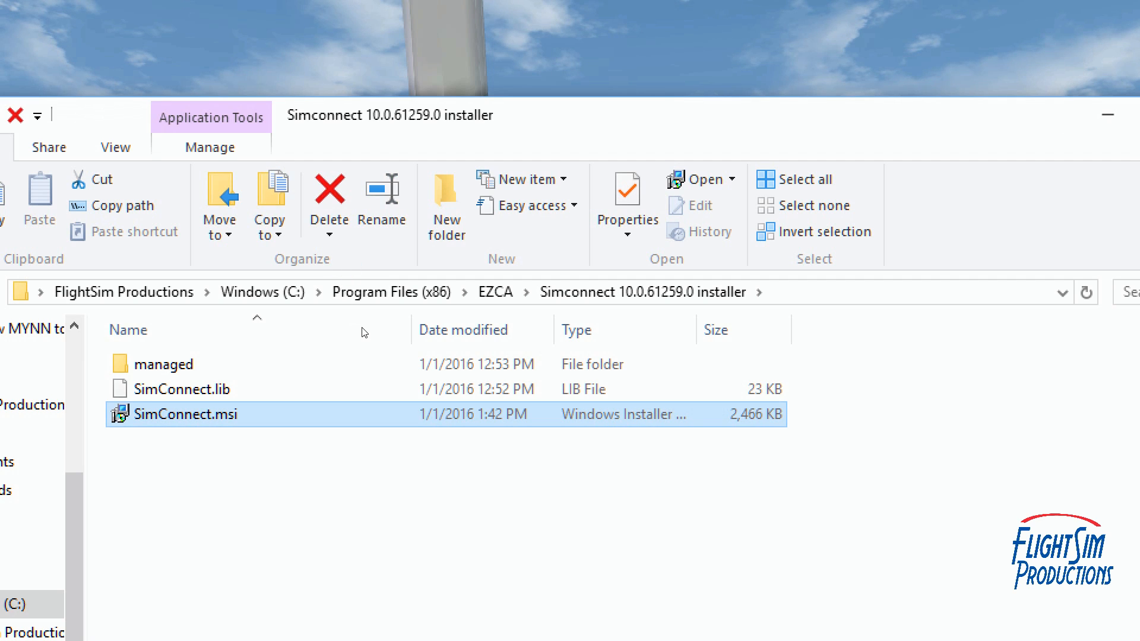
mouse_move(367, 271)
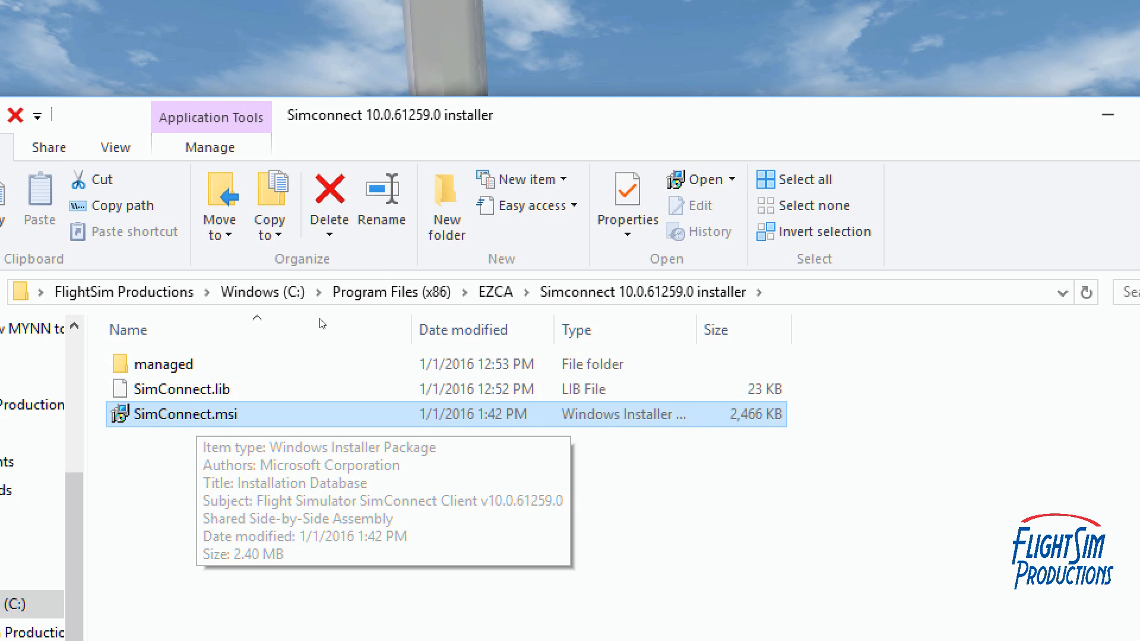
mouse_move(350, 312)
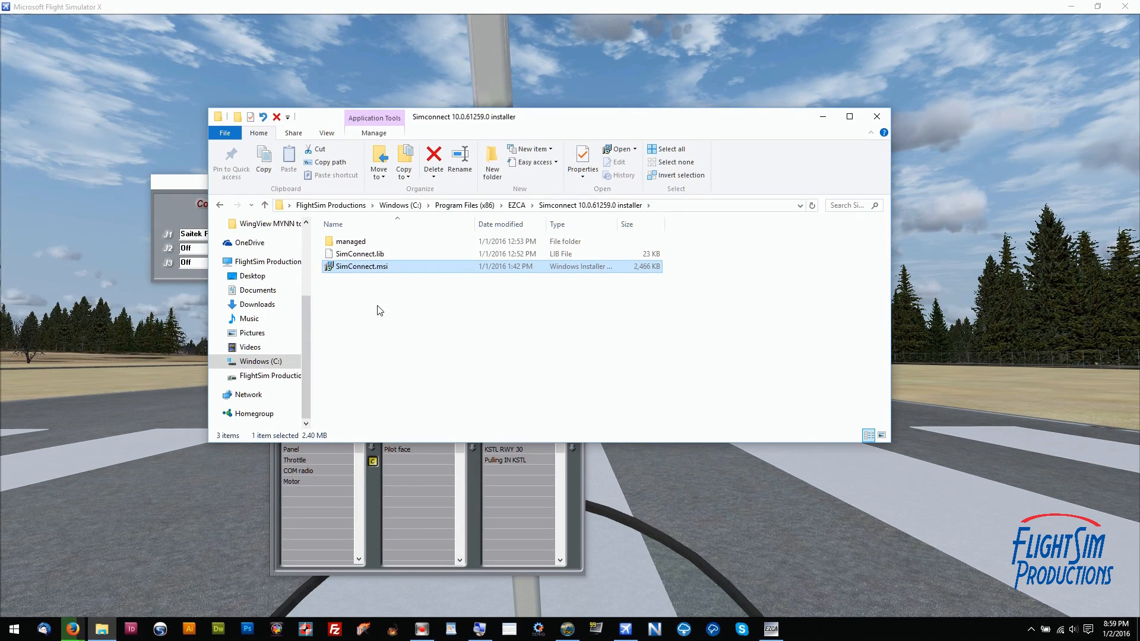
mouse_move(876, 117)
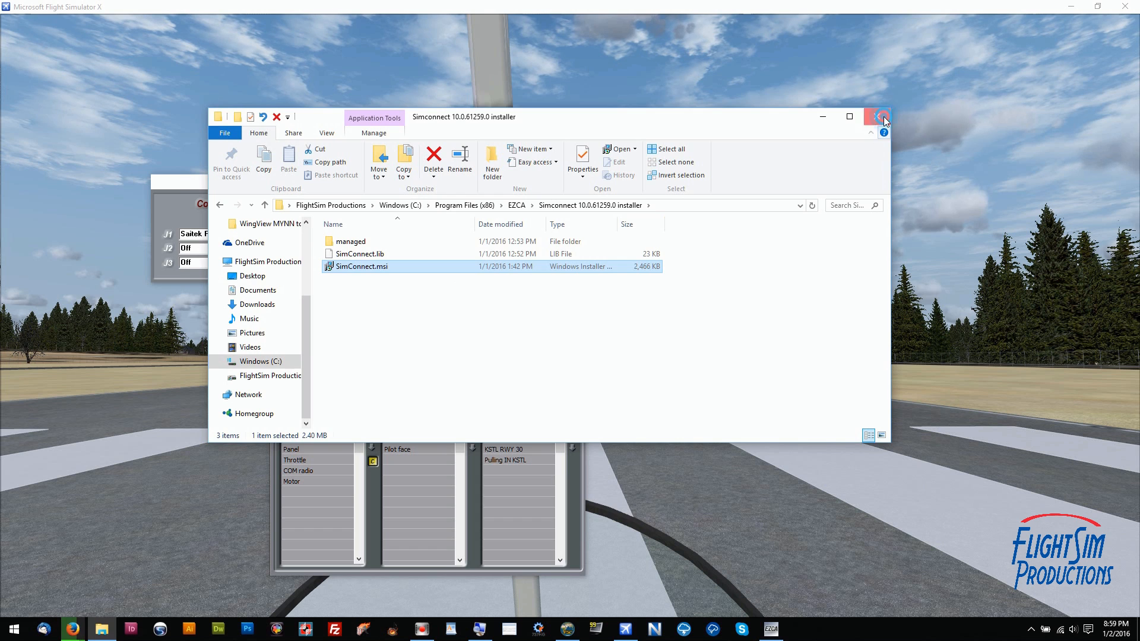
Step: Close the File Explorer window, returning to the EZdok addon windows
left_click(883, 117)
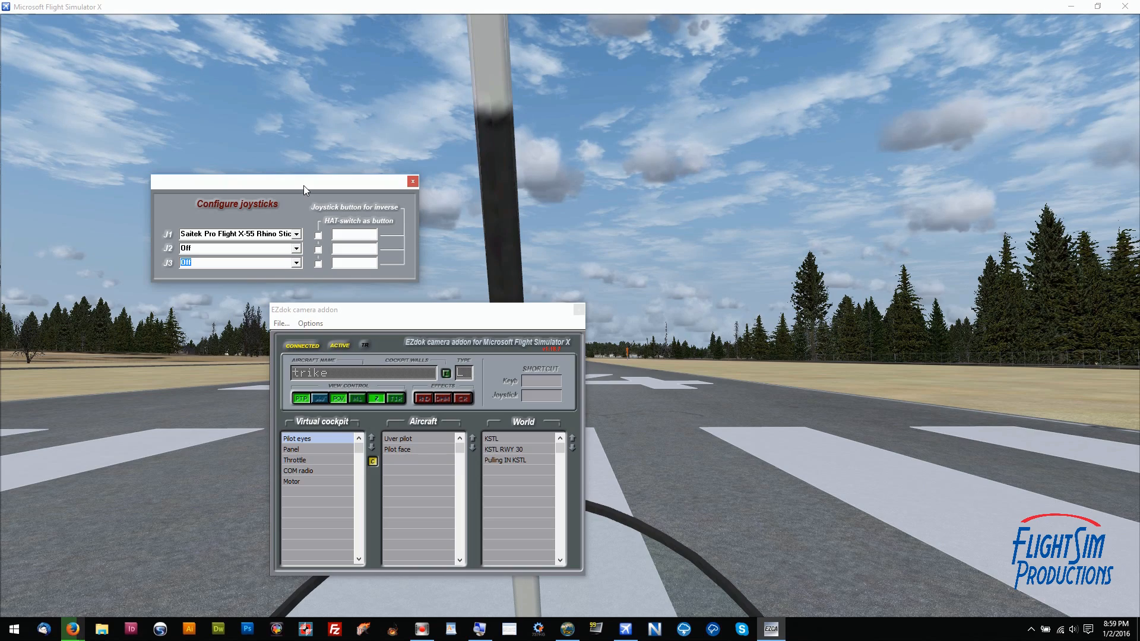
mouse_move(309, 204)
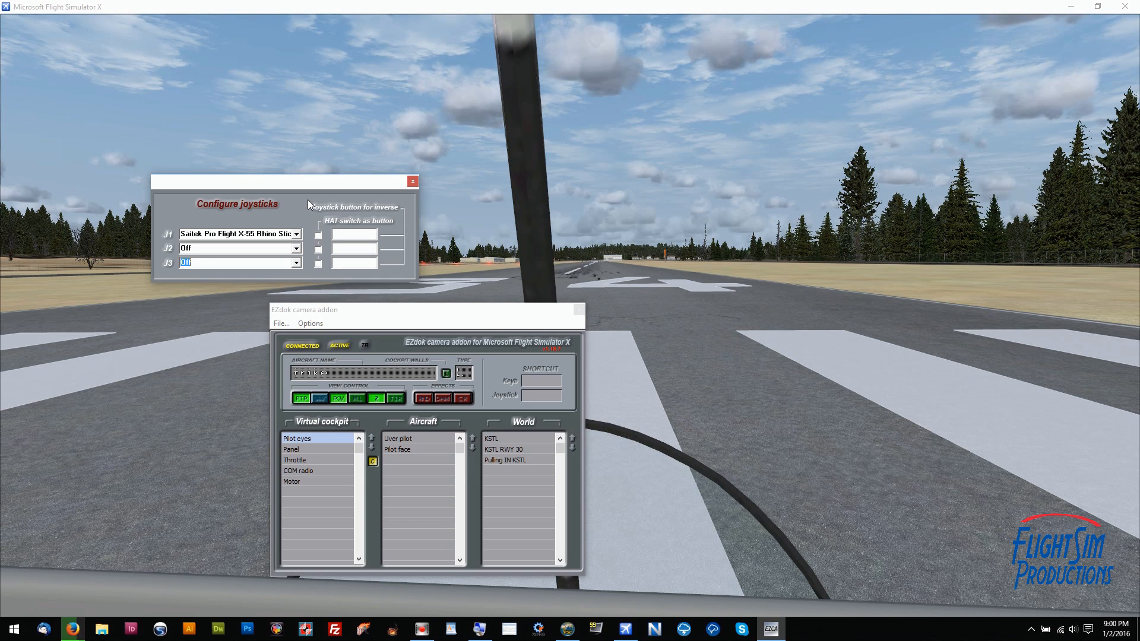
mouse_move(559, 183)
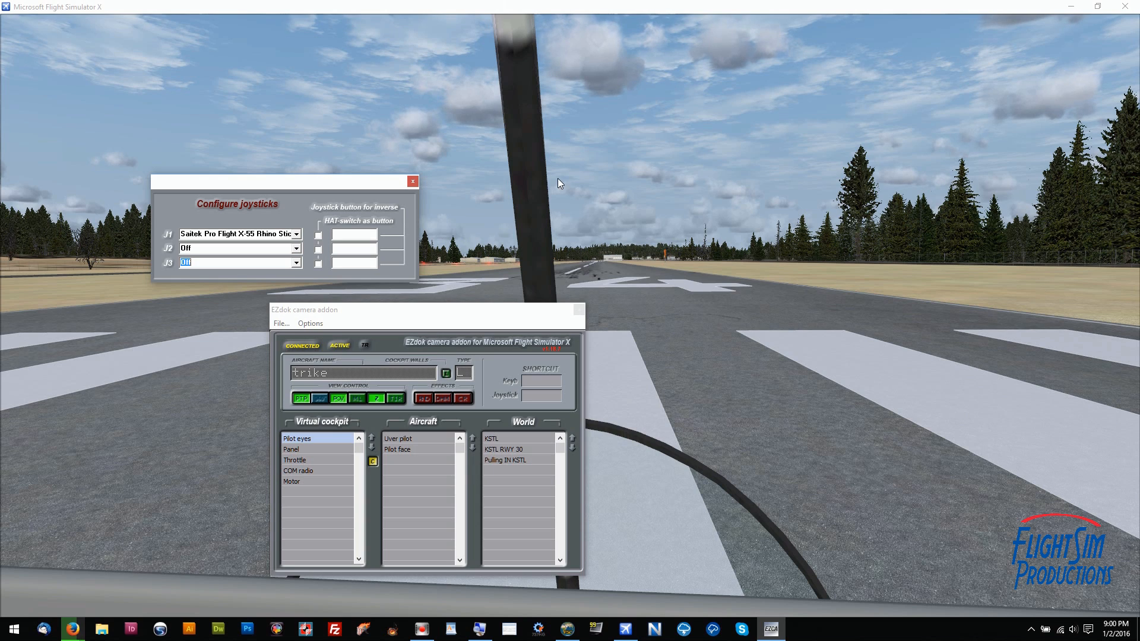